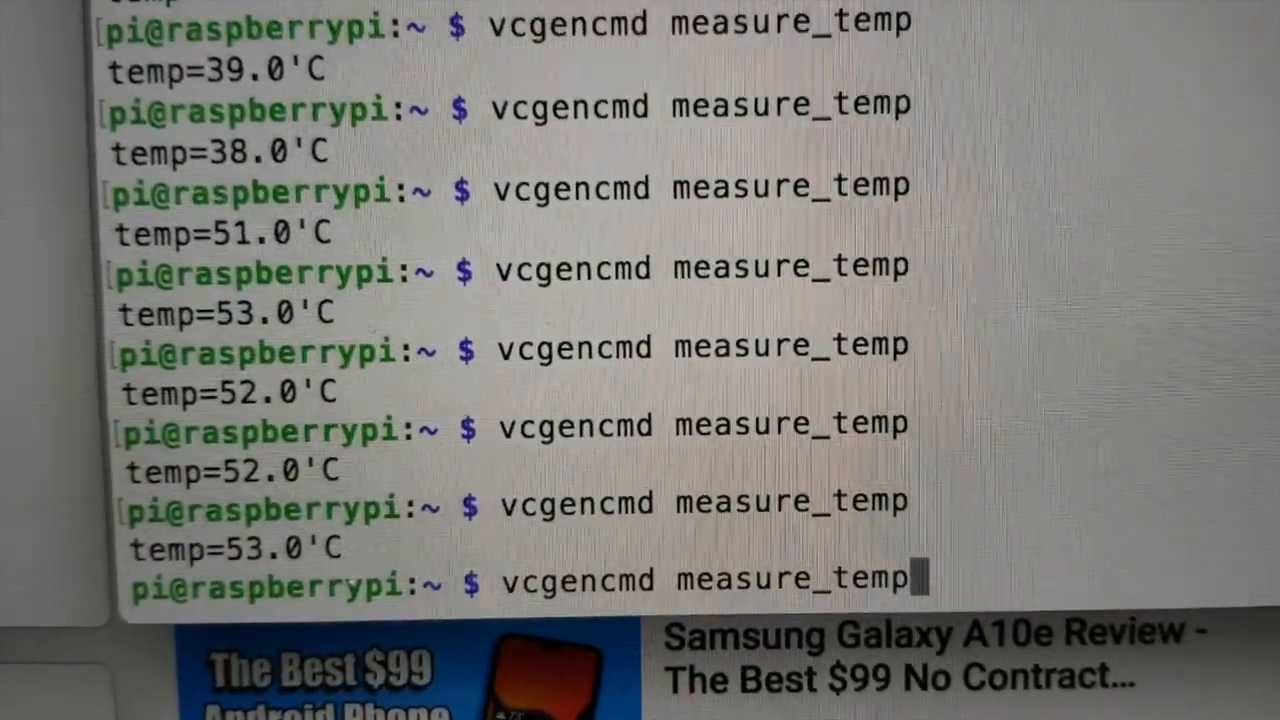
# Step: Run vcgencmd measure_temp to read the Pi's temperature, which has climbed to 55°C
pyautogui.press('Return')
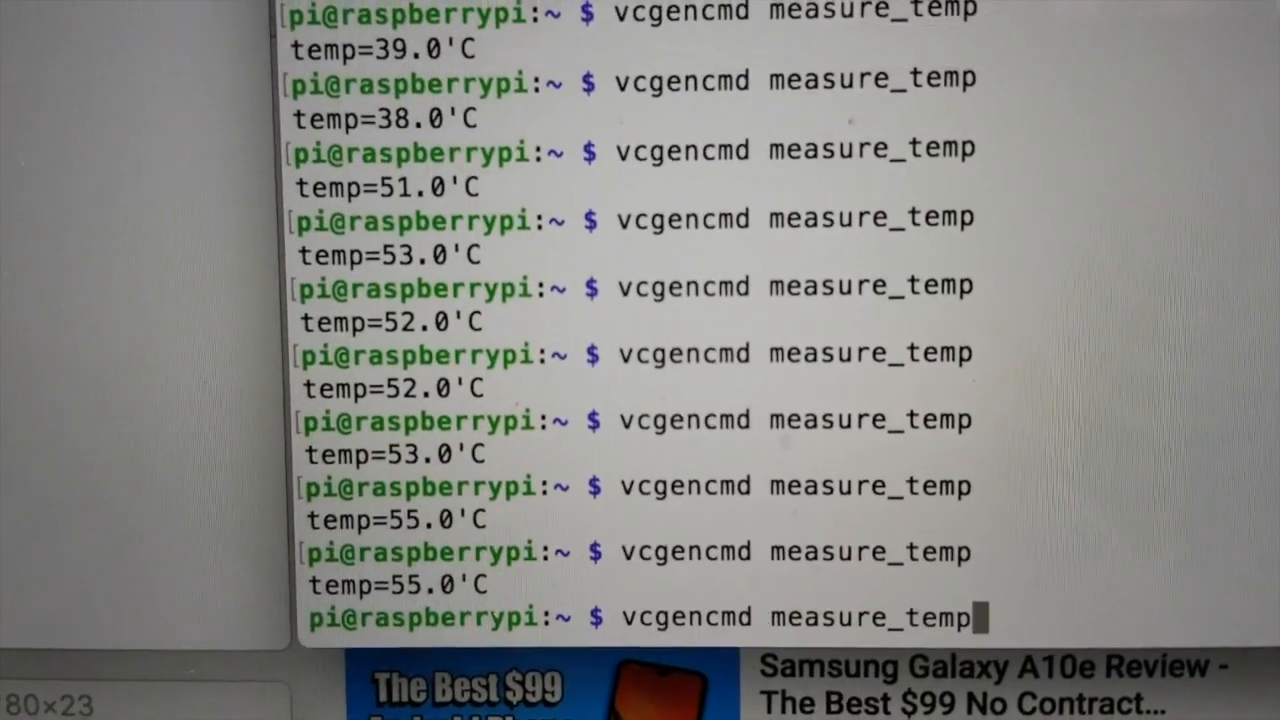
# Step: Rerun vcgencmd measure_temp to confirm readings hold between 55°C and 56°C
pyautogui.press('Return')
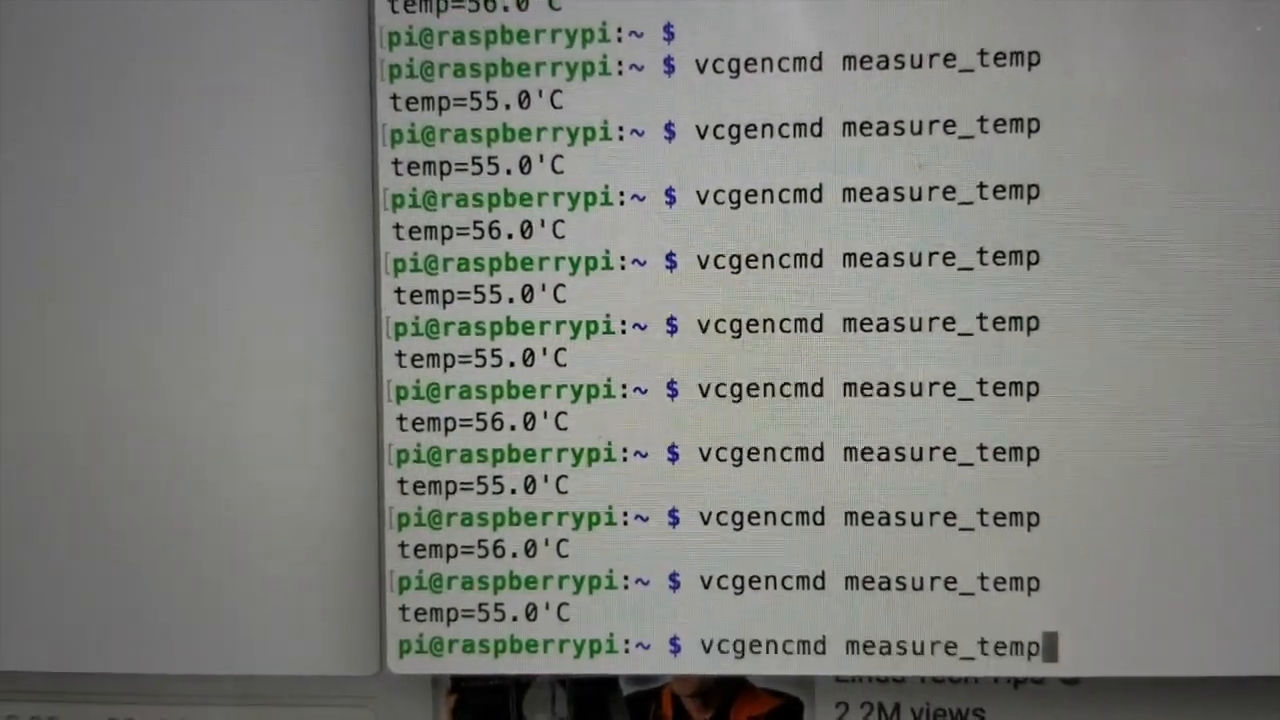
pyautogui.press('Return')
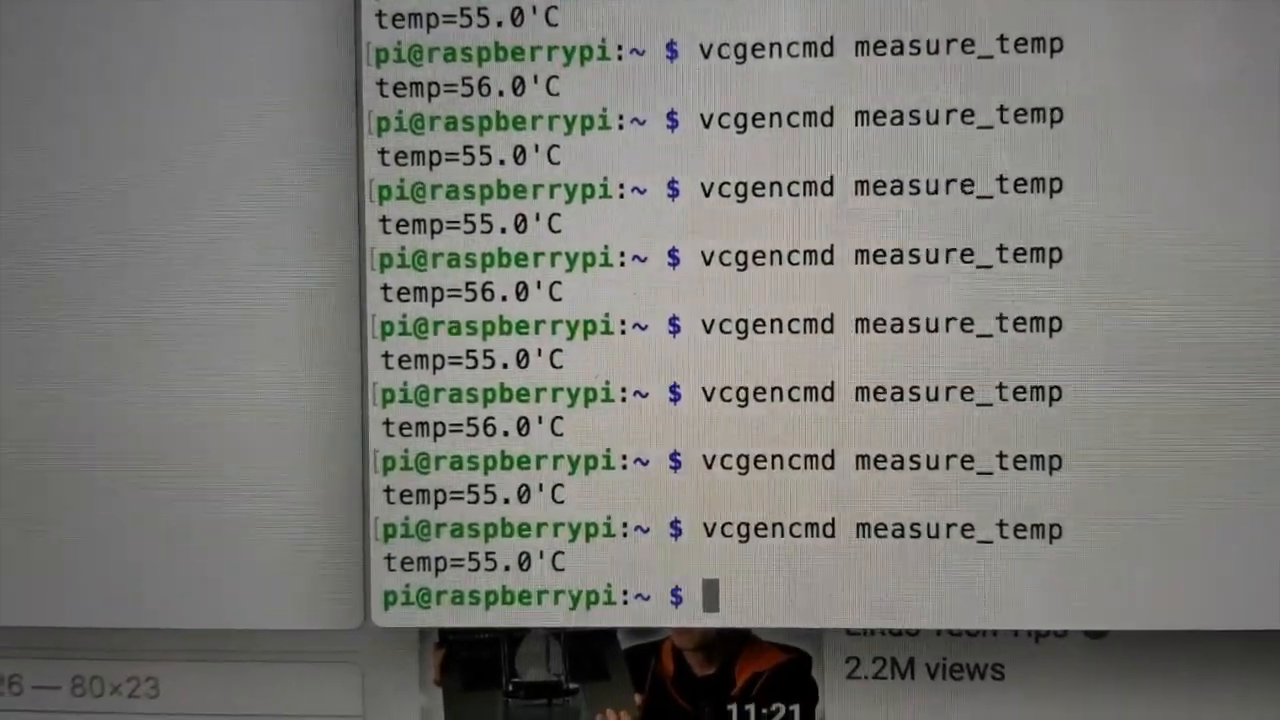